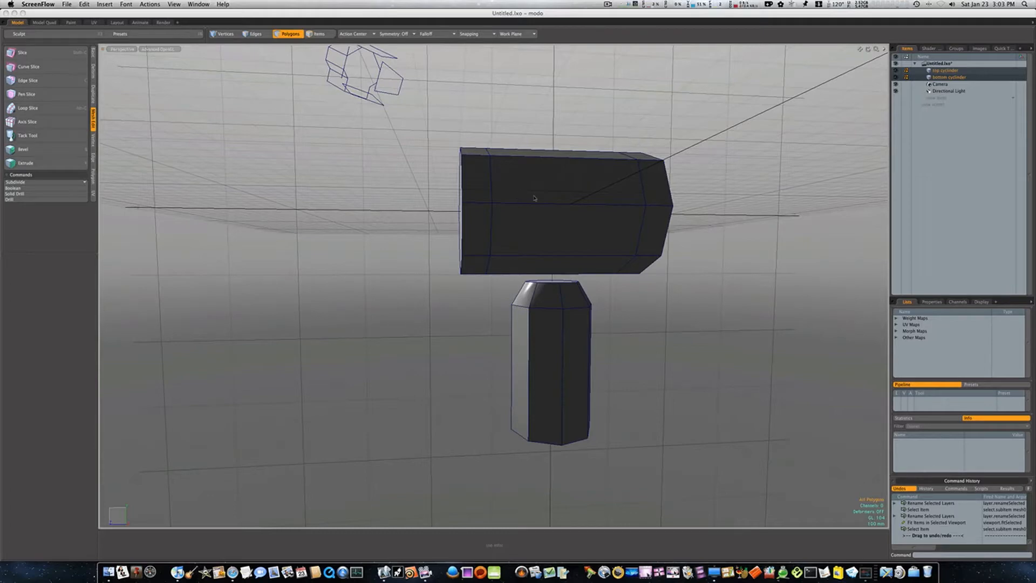
mouse_move(536, 234)
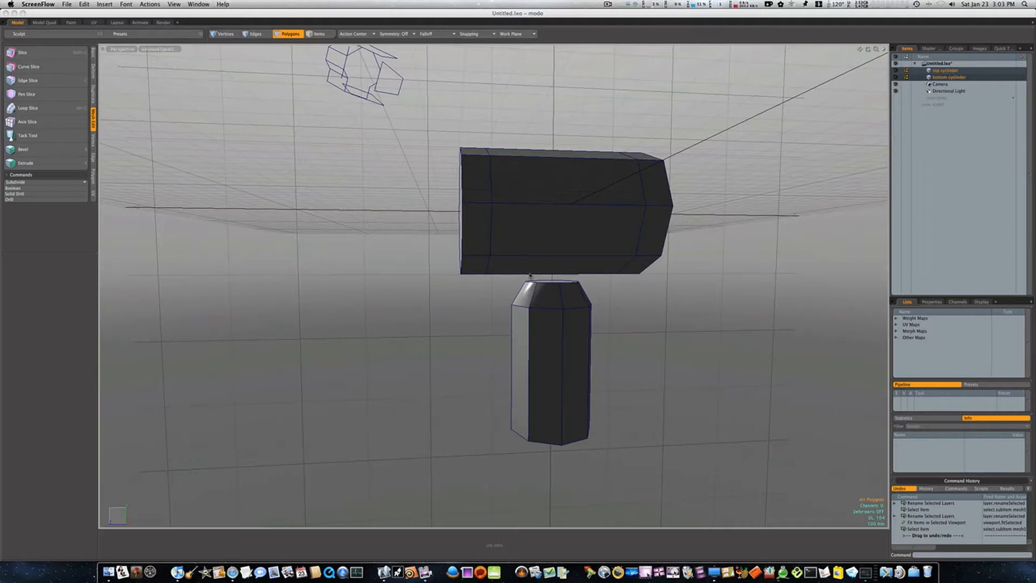
mouse_move(551, 338)
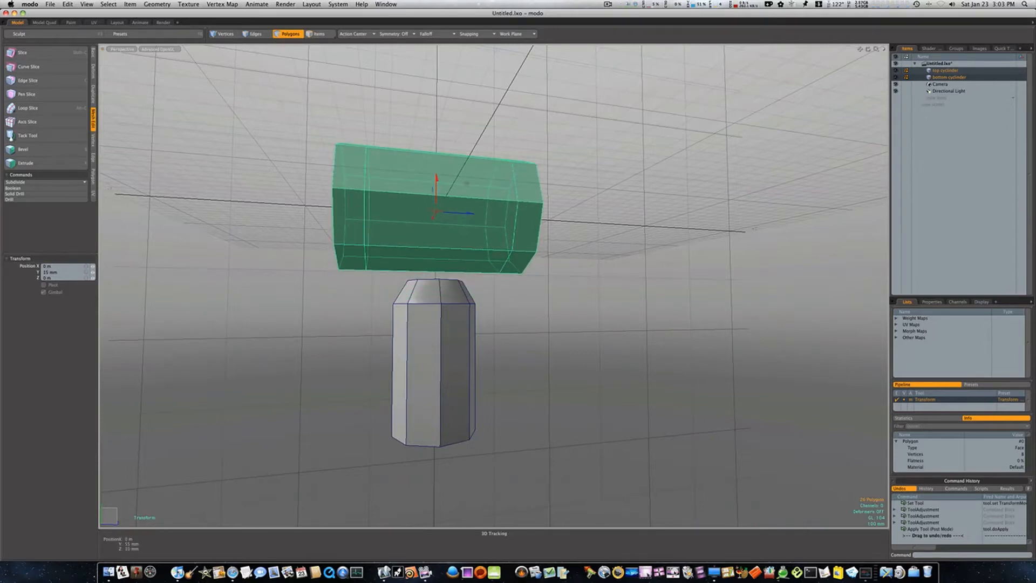
Step: Drag the top block down so it rests on the handle cylinder's top
drag(434, 184, 434, 224)
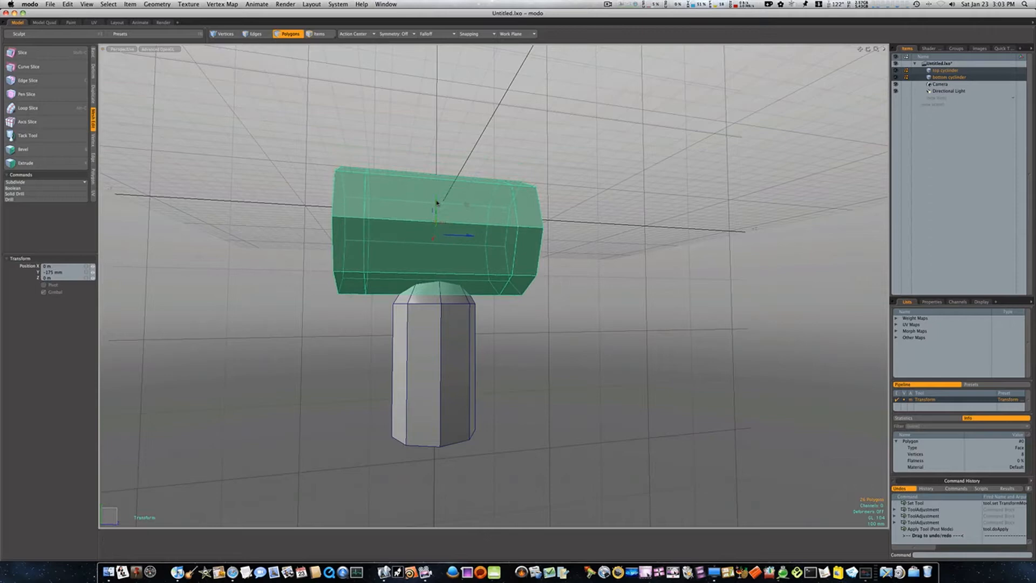
drag(437, 202, 436, 195)
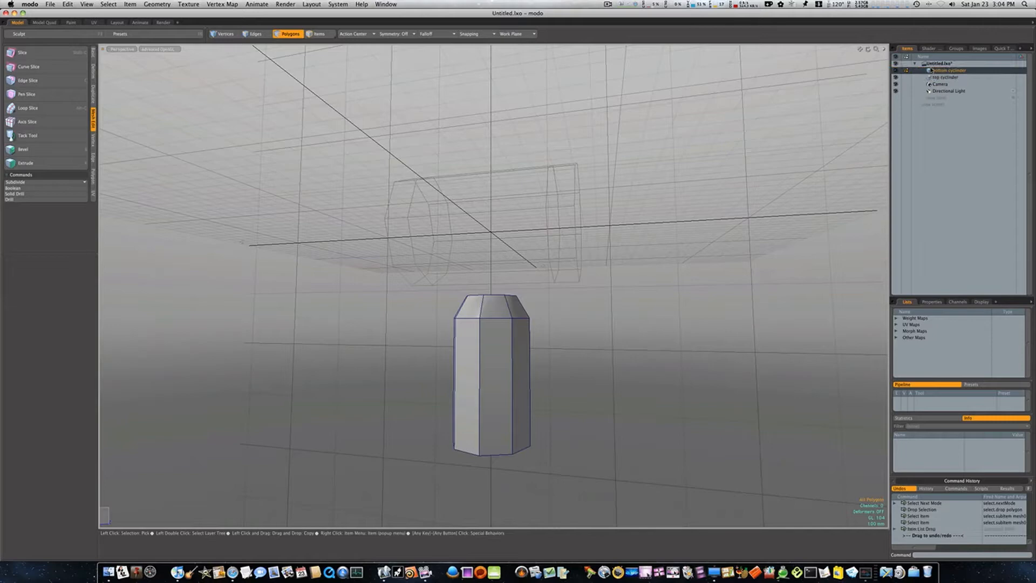
click(946, 77)
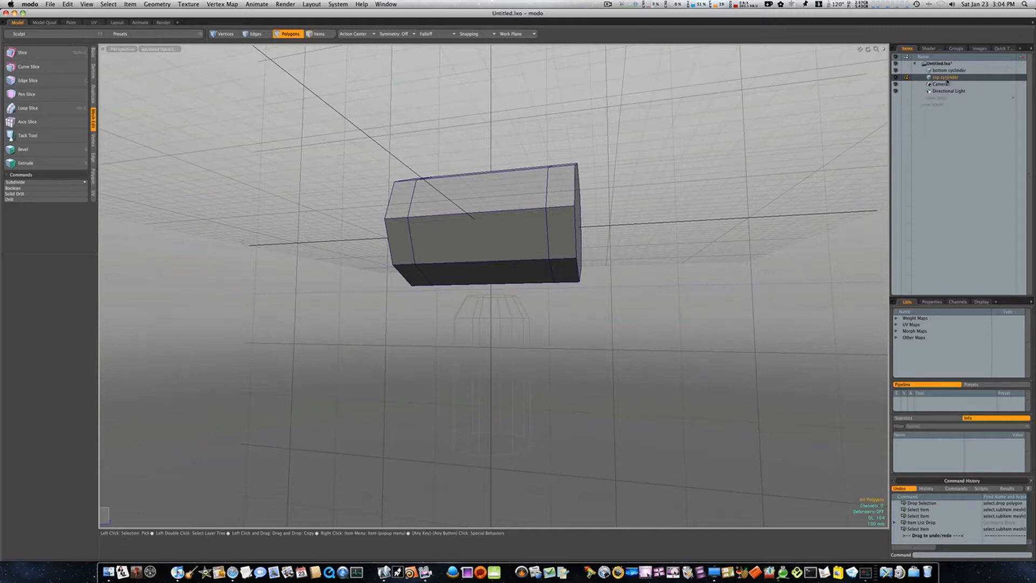
click(945, 70)
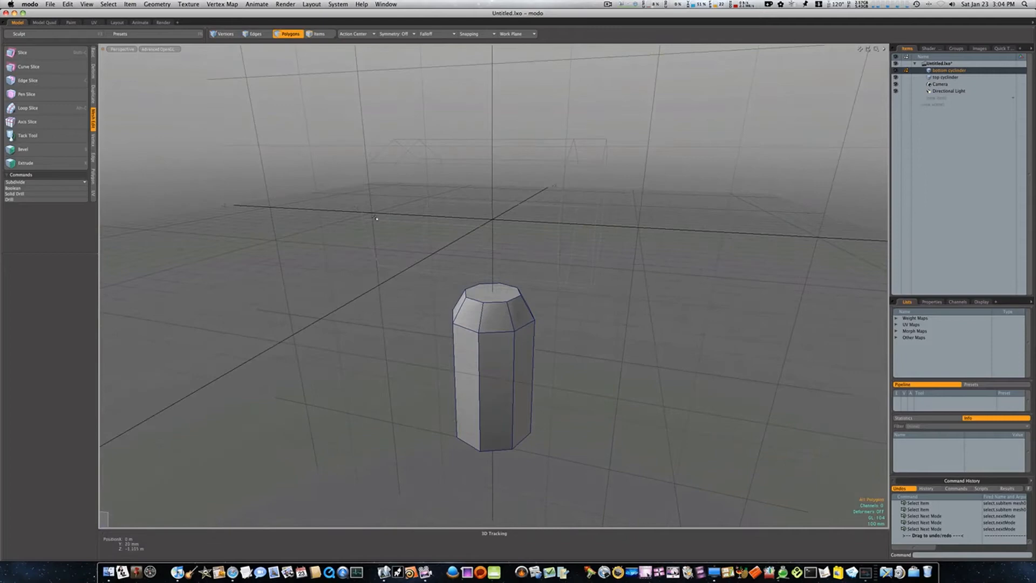
click(492, 290)
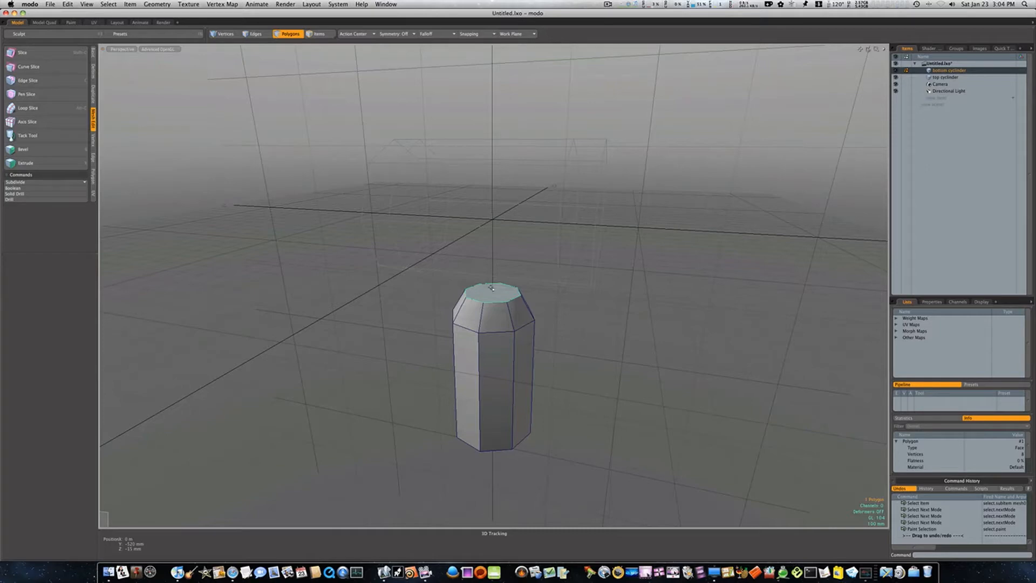
Step: Select the handle cylinder's flat top cap polygon for deletion
click(23, 149)
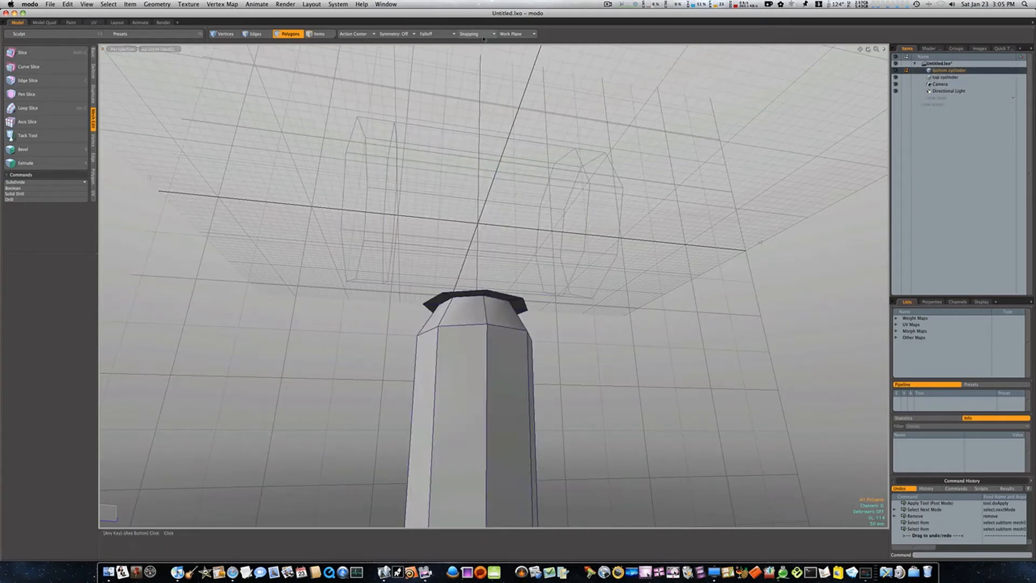
Step: Constrain snapping to Background geometry and select the handle's top ring of faces
click(474, 34)
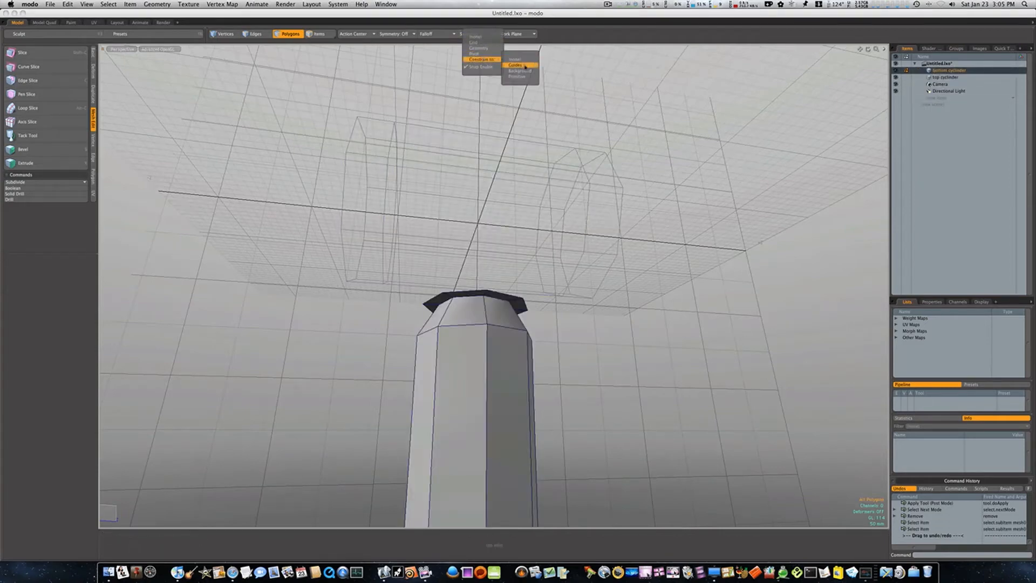
click(520, 71)
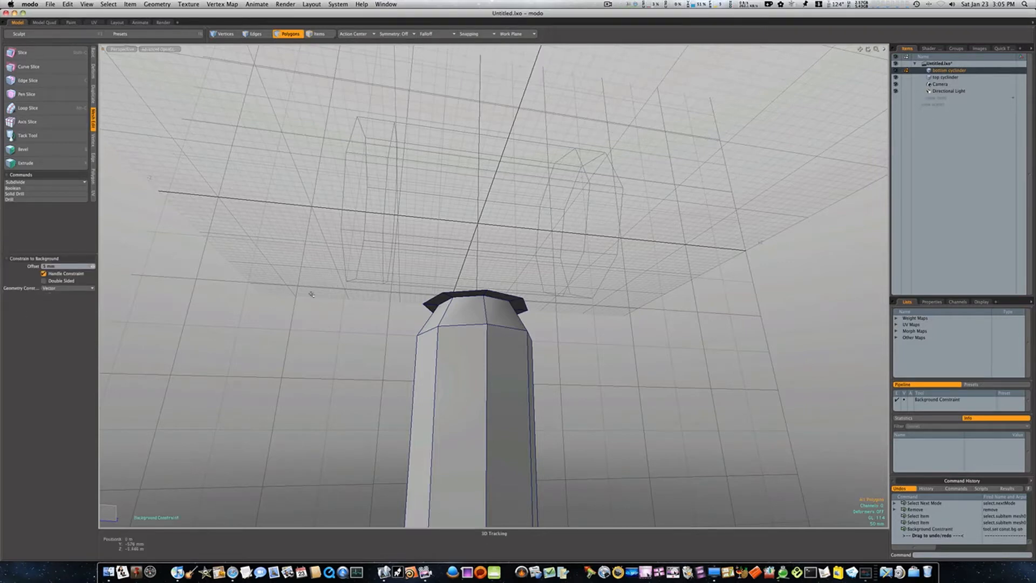
click(449, 296)
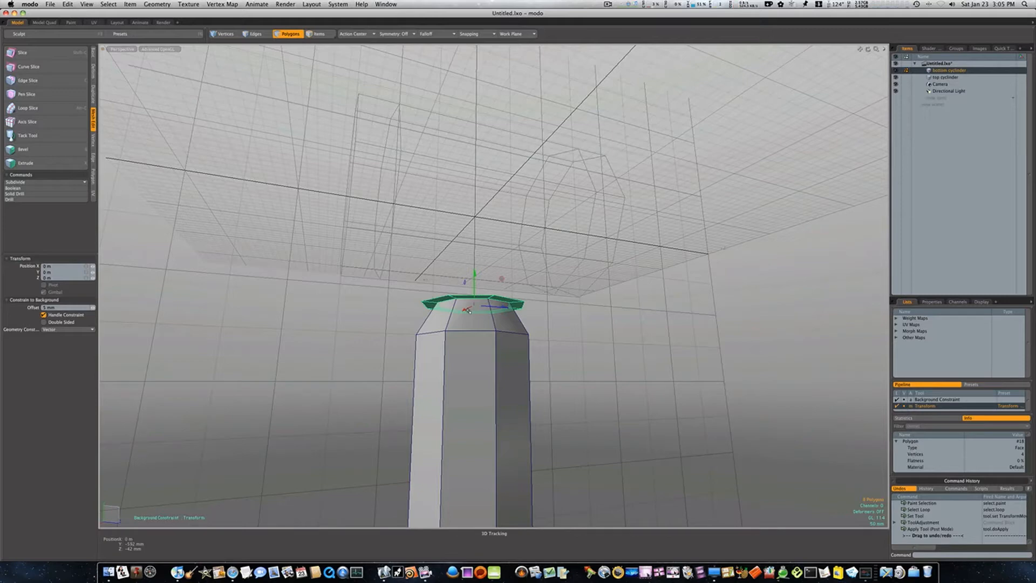
Step: Raise the handle's top ring along Y until it snaps to the block's underside, then drop Move
drag(474, 278, 475, 284)
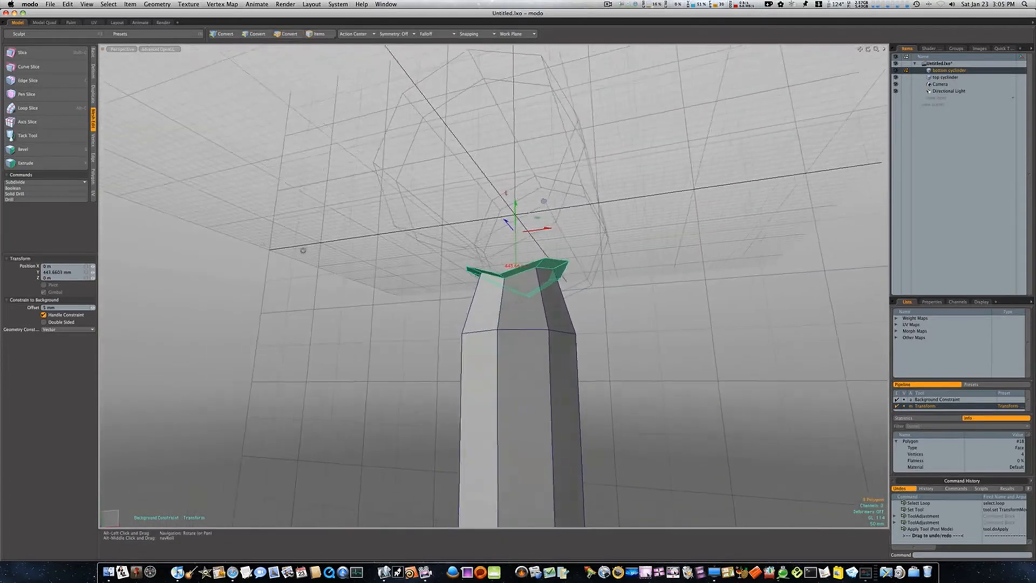
click(288, 34)
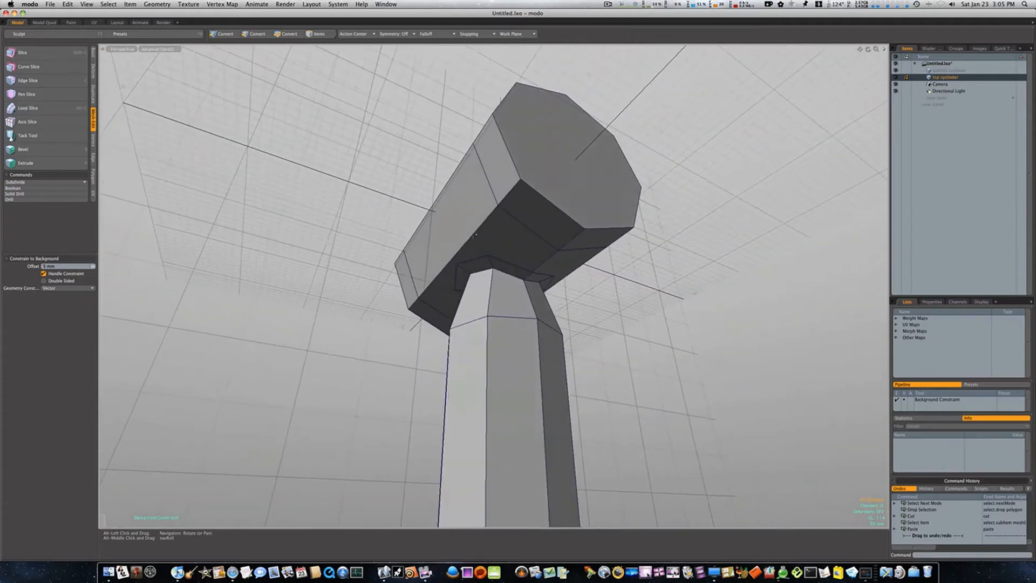
Step: Select the block's underside faces above the handle so they can be deleted
click(515, 248)
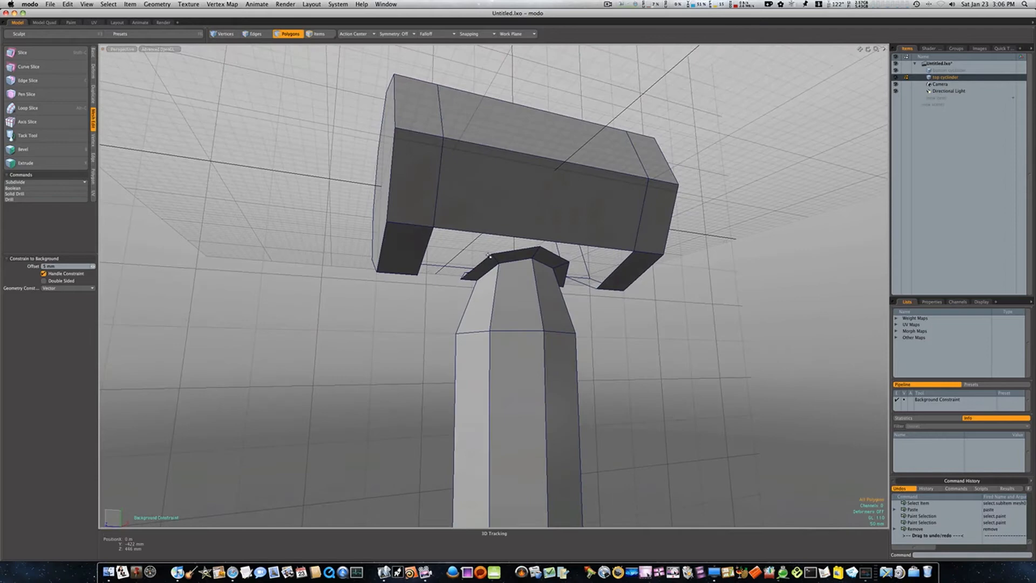
Step: Select the block's middle band and remove its redundant edge loop in Edges mode
click(561, 159)
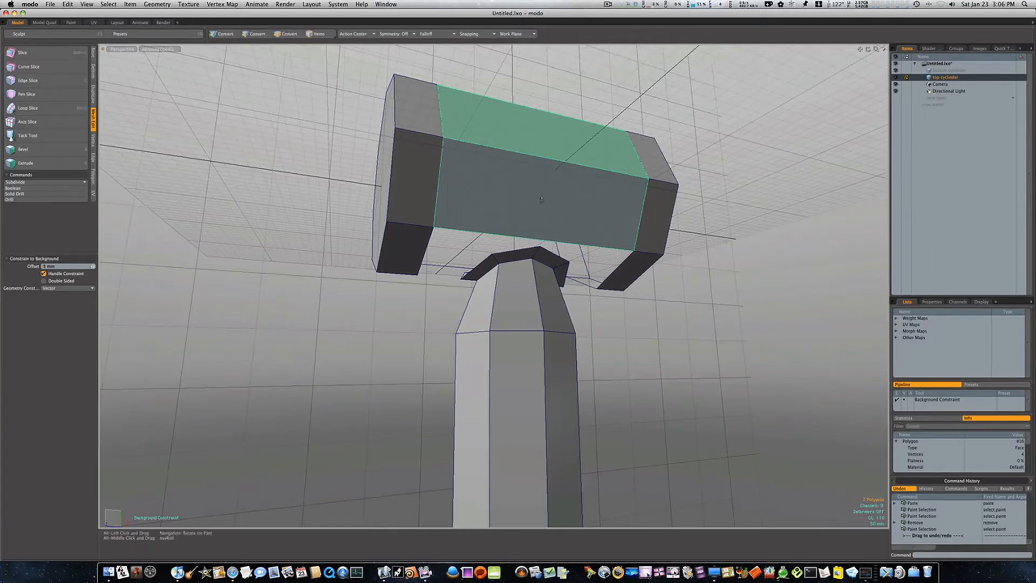
click(28, 107)
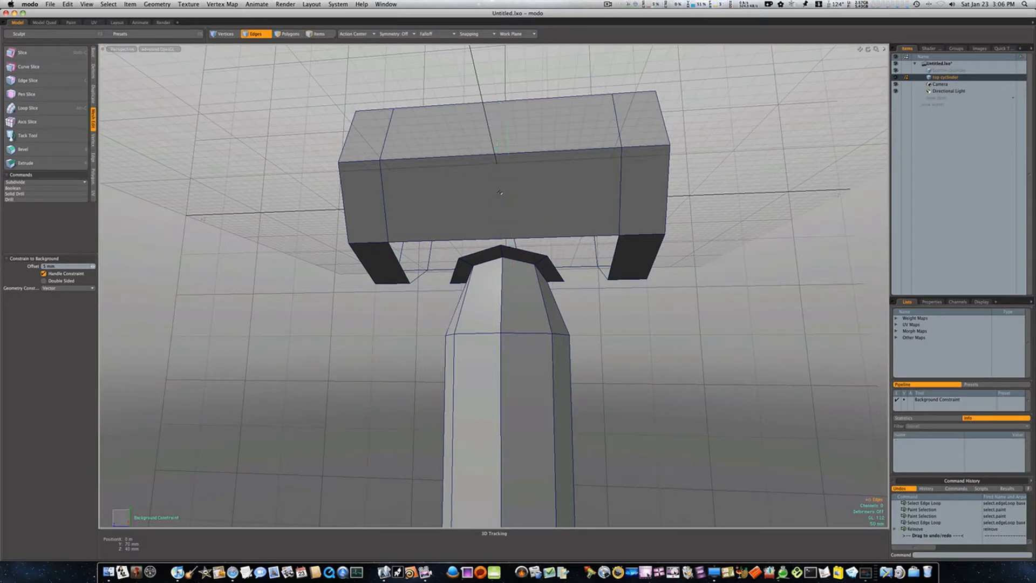
Step: Select the handle-top border loop and add the block's open underside border loop
click(557, 236)
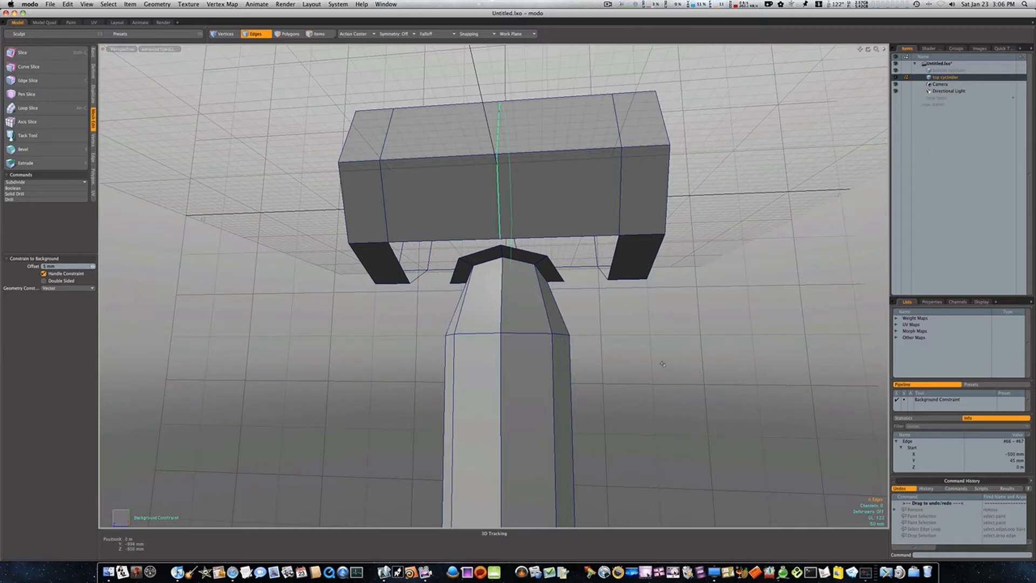
click(290, 33)
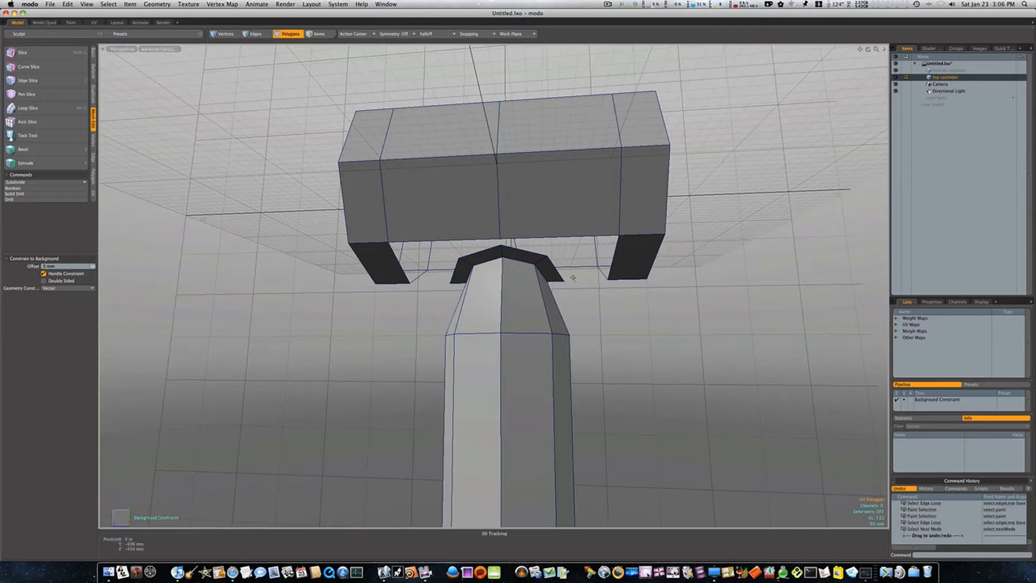
click(255, 33)
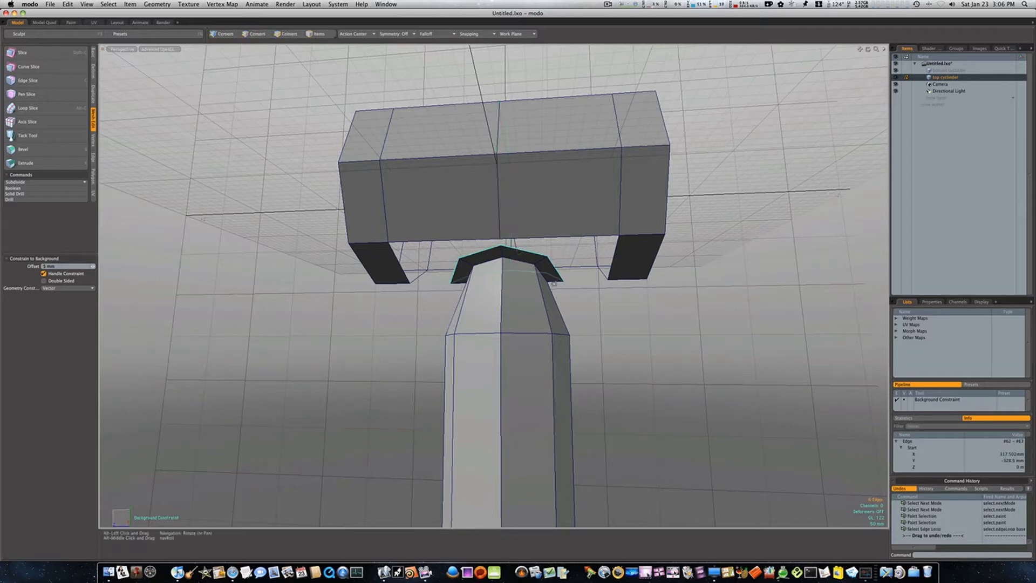
click(255, 33)
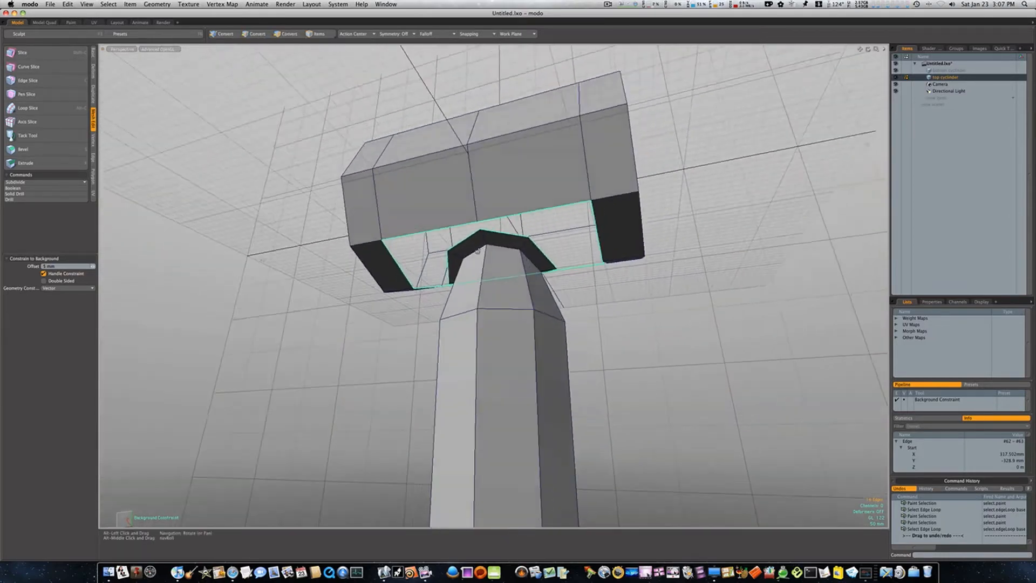
Step: Bridge the two selected border loops from the edge context menu into one mesh
right_click(476, 251)
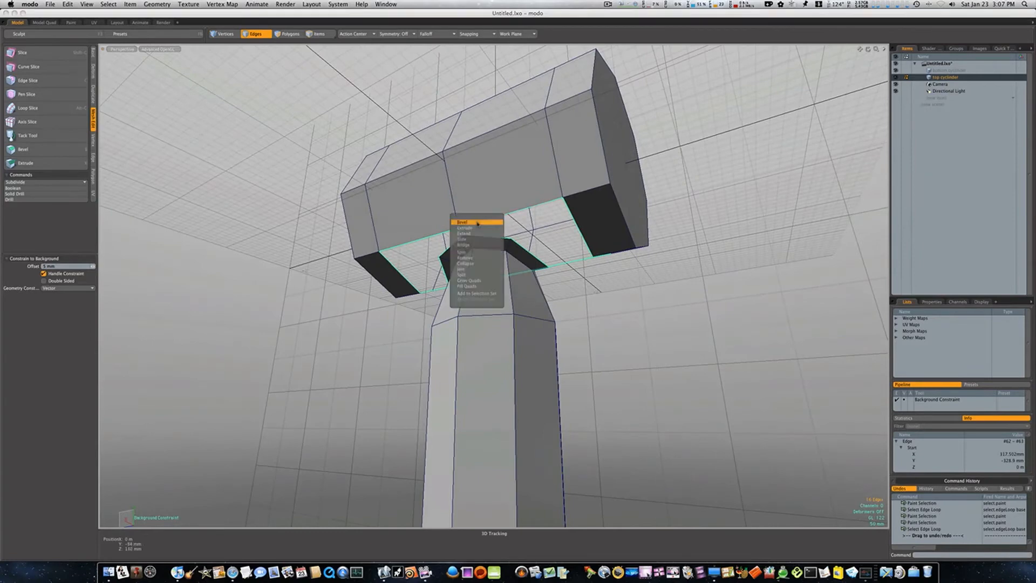
click(463, 245)
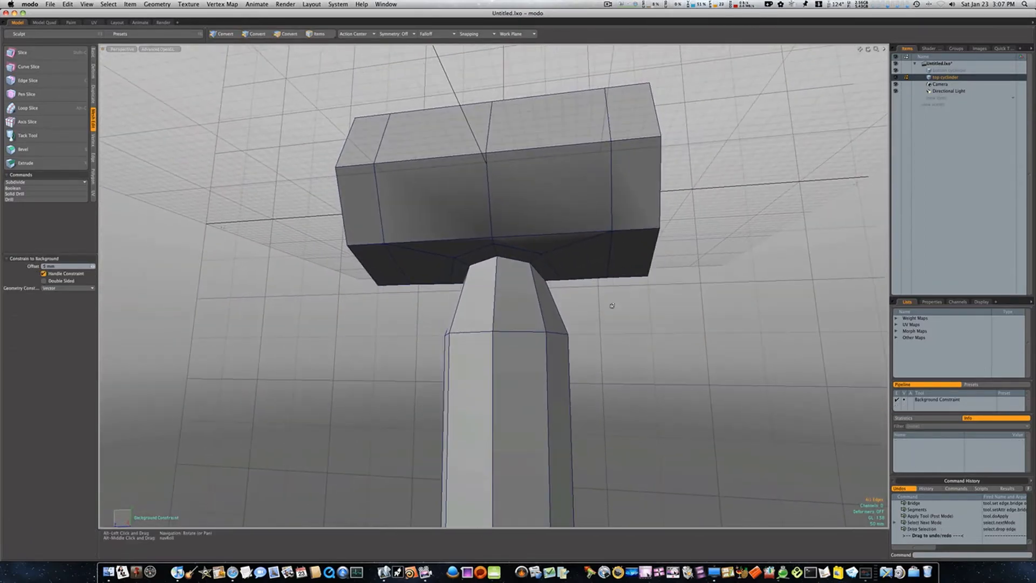
Step: Select the face ring around the handle top and convert the hammer to subdivision surfaces
click(535, 311)
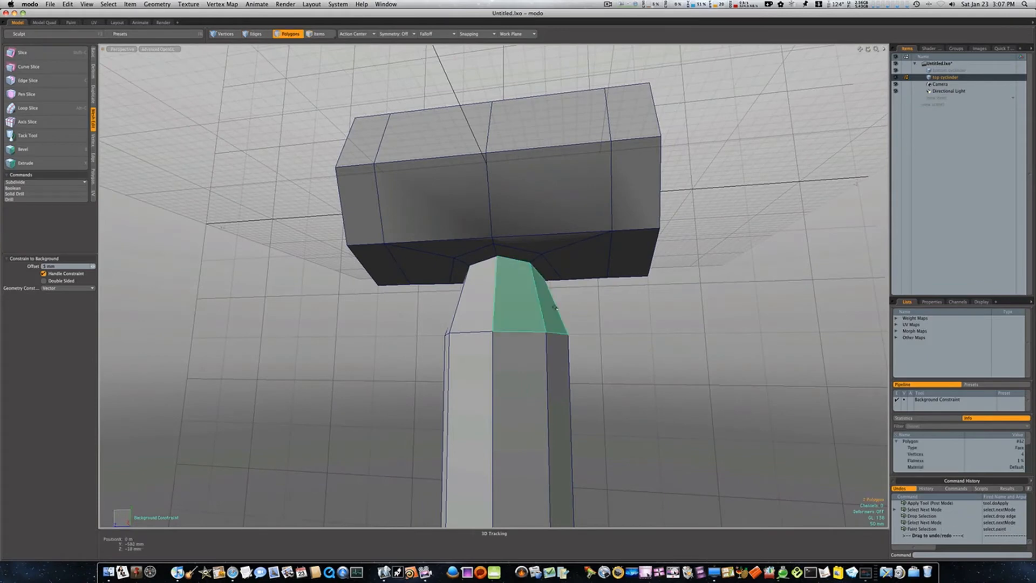
click(28, 108)
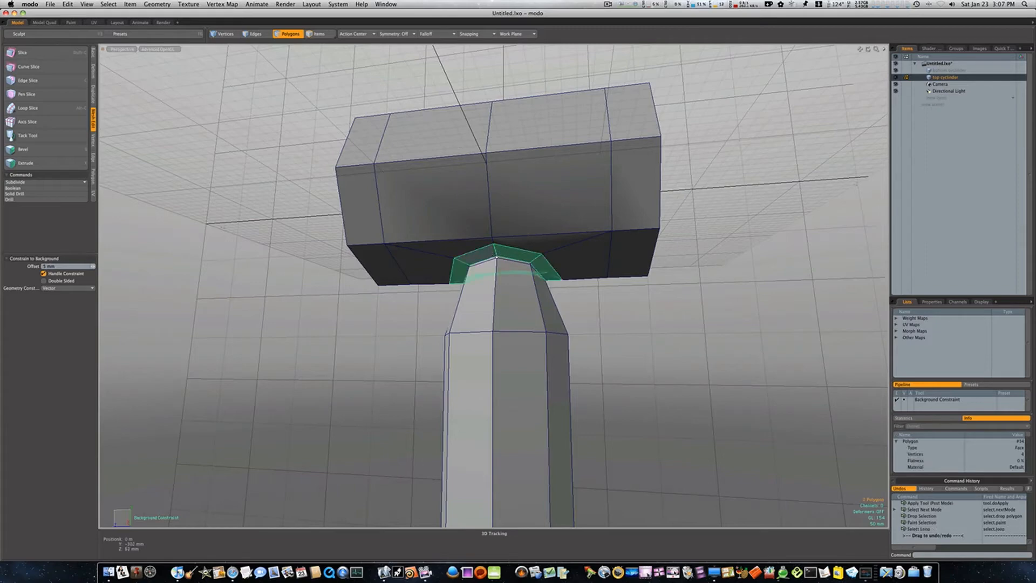
click(28, 108)
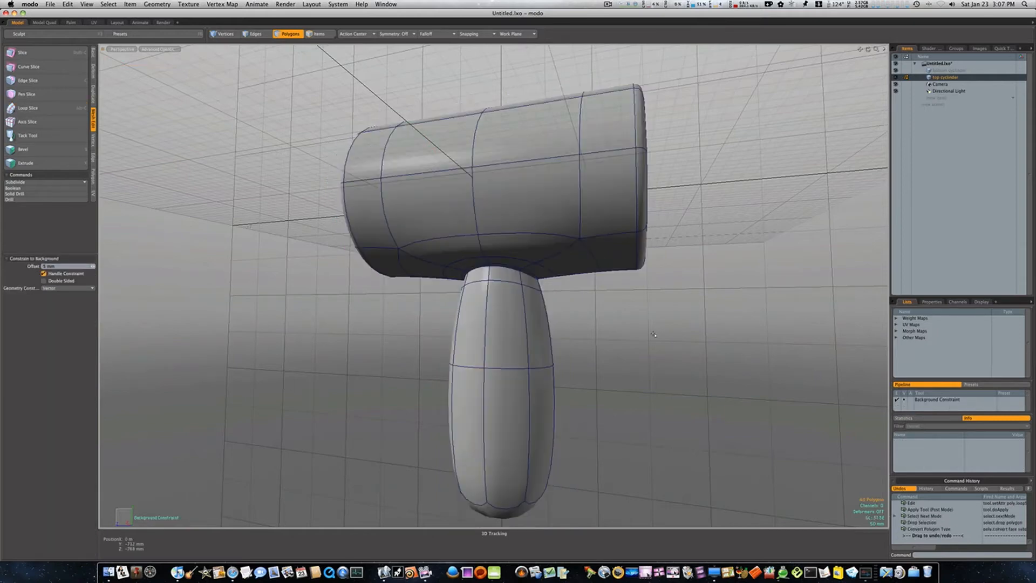
mouse_move(585, 295)
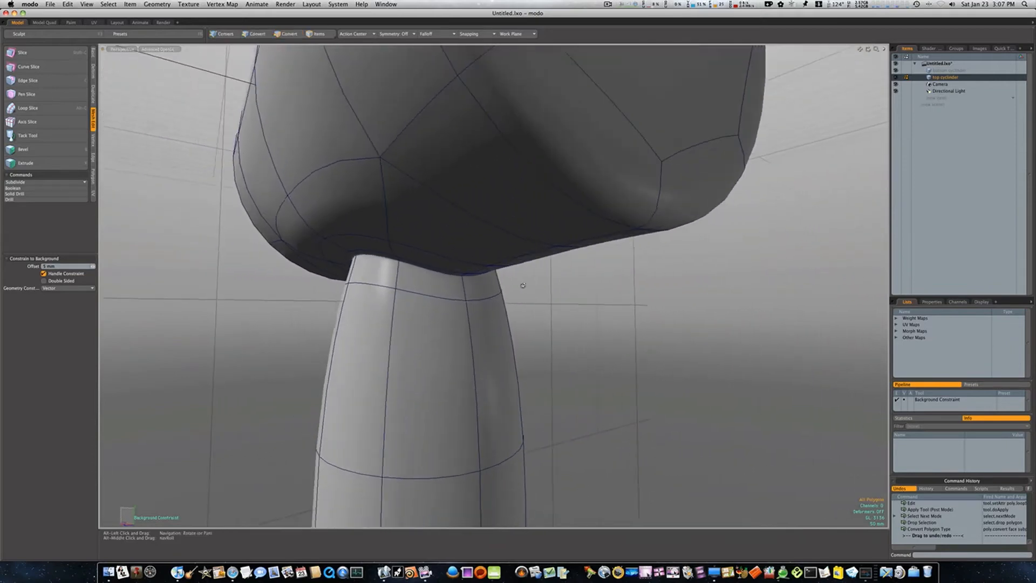
Step: Orbit around the smoothed block-handle join to inspect the underside before toggling subdivision off
drag(523, 283, 637, 291)
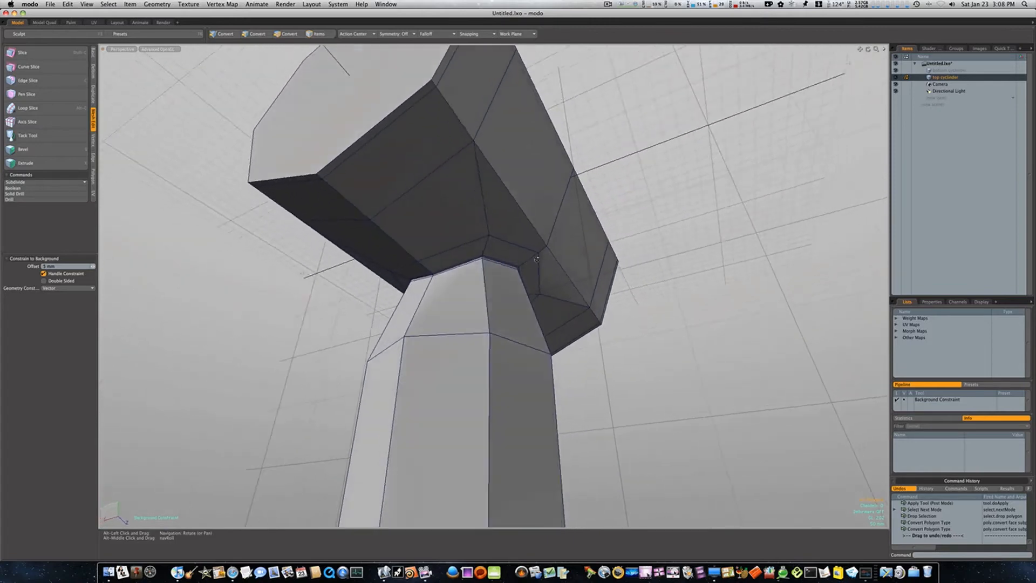
drag(539, 258, 693, 271)
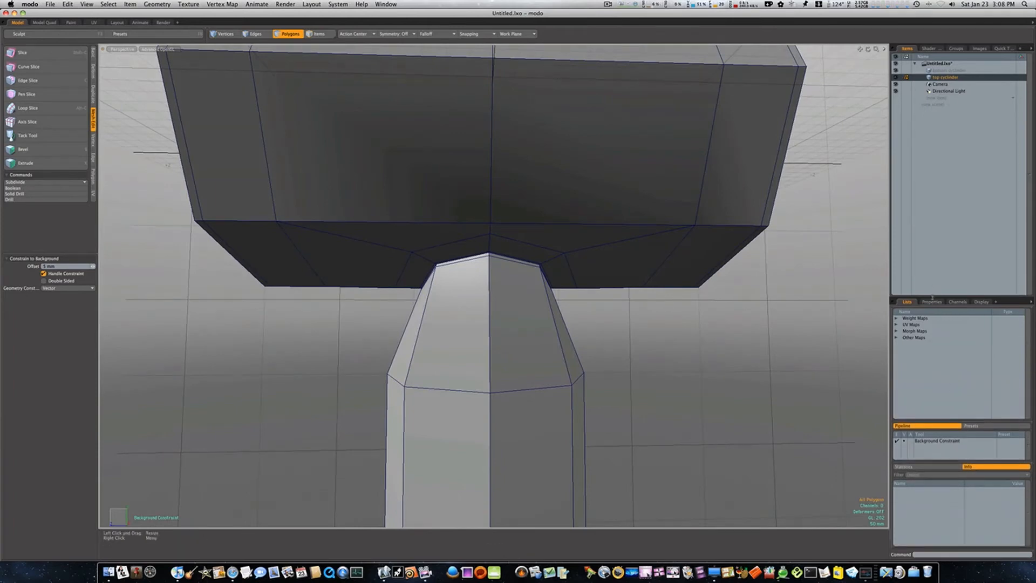
Step: Re-enable subdivision, confirm the Subdivision Level, and inspect the handle-to-block joint from below
click(931, 302)
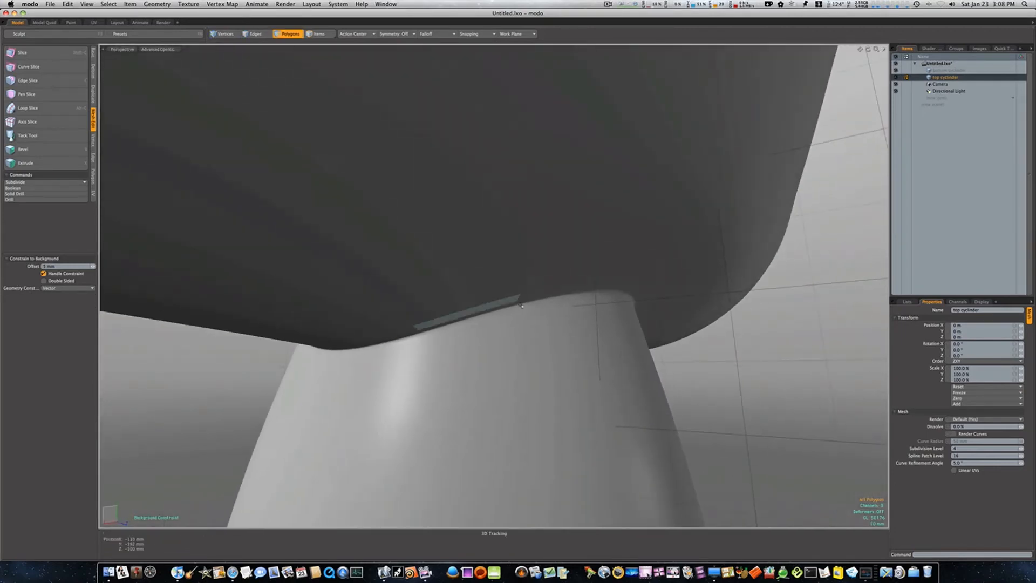
click(561, 301)
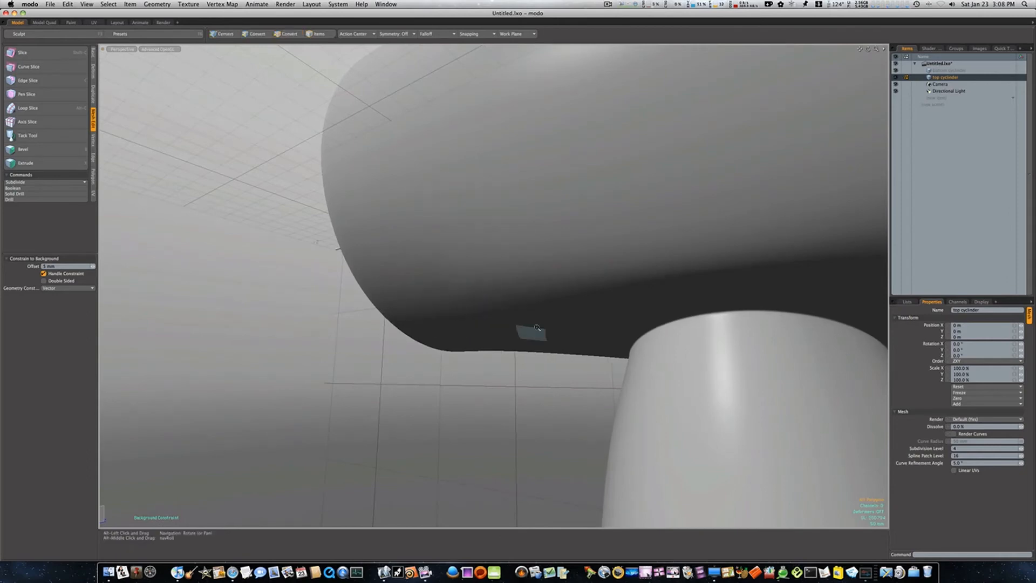
drag(535, 327, 535, 318)
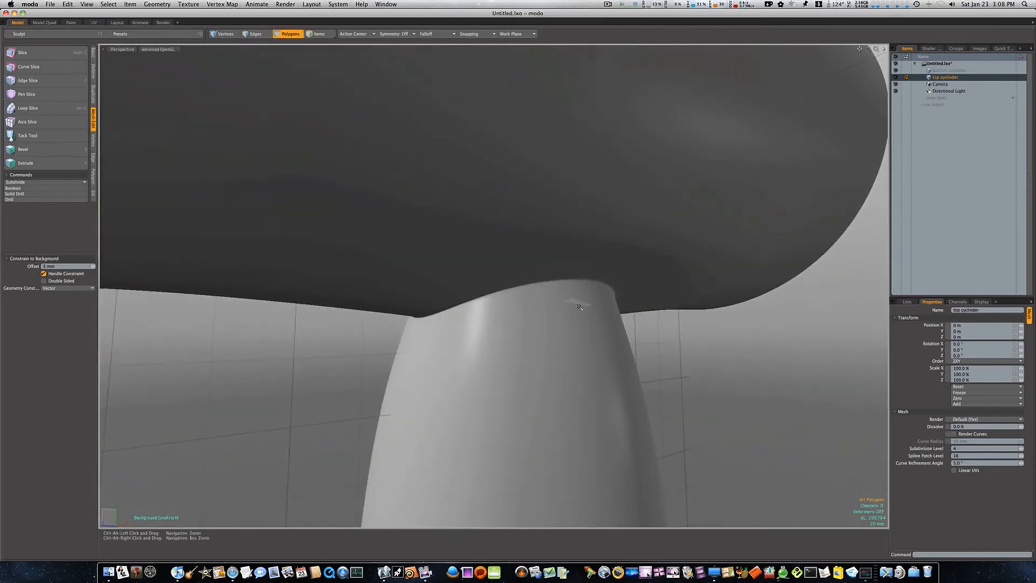
Step: Toggle the wireframe overlay on and view the whole hammer as one joined cage
click(587, 302)
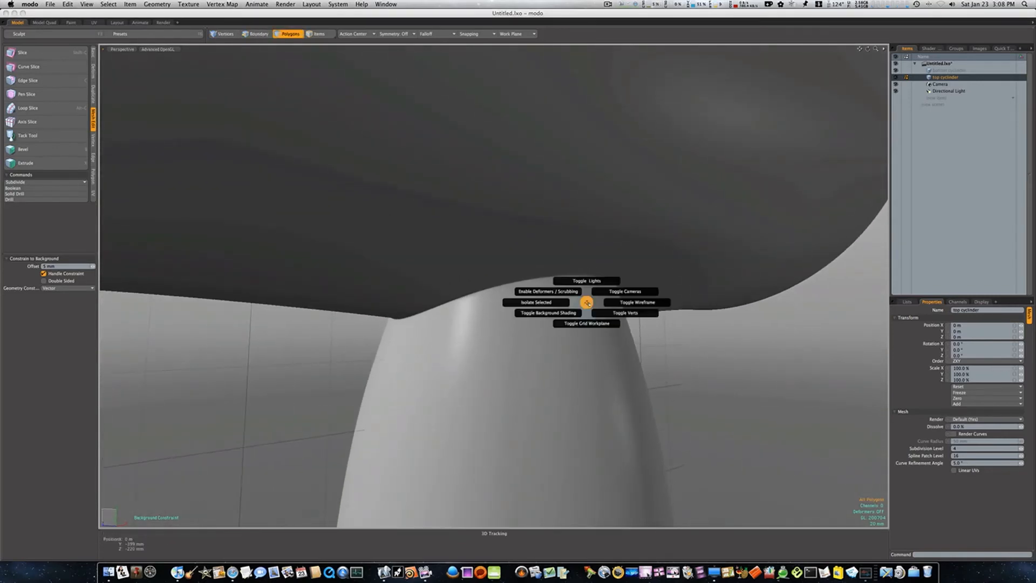
click(636, 302)
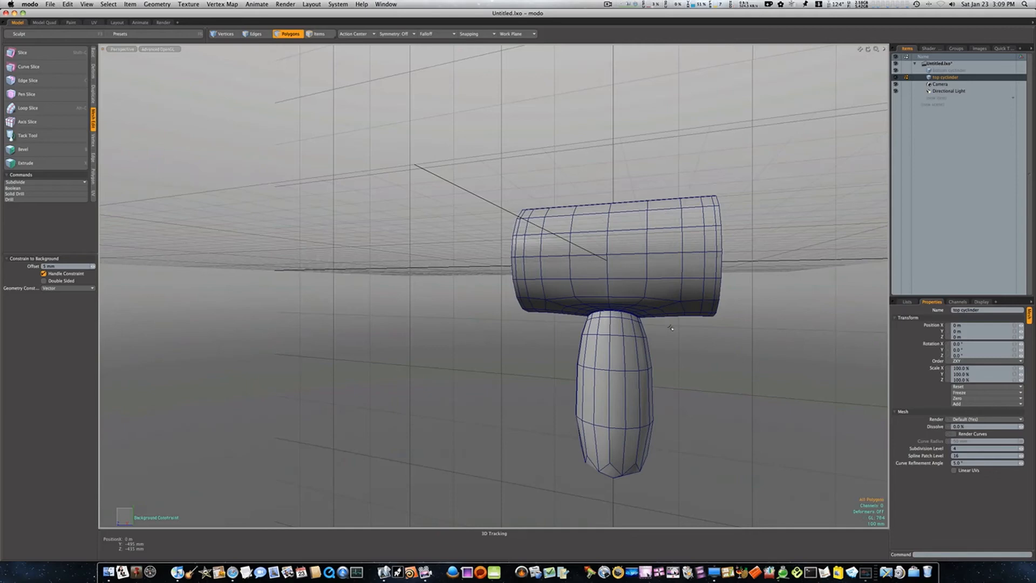
Step: Pull the lower handle vertices up into the block, then extrude a long straight rounded-end shaft
click(226, 34)
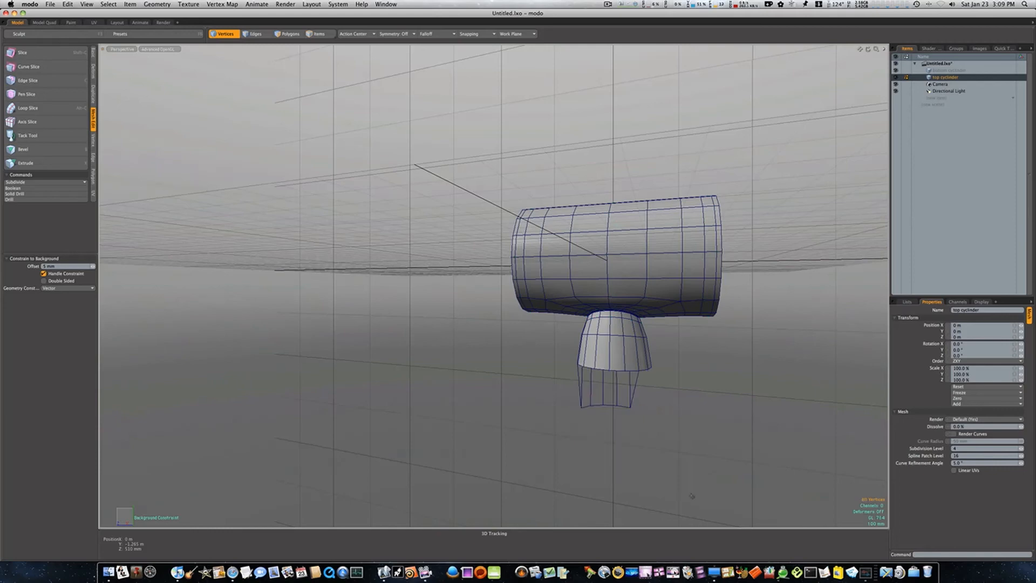
drag(555, 399, 734, 519)
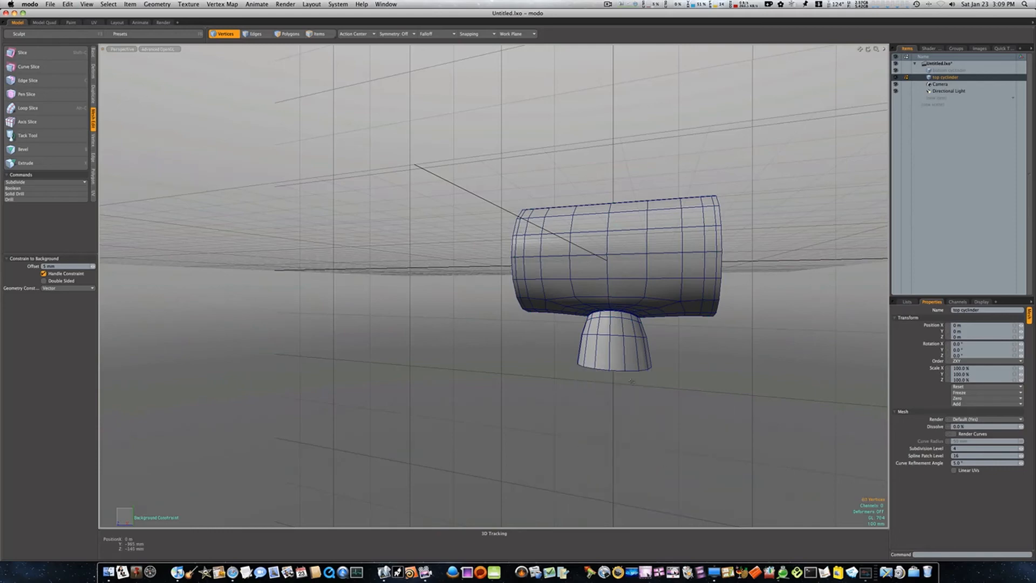
click(254, 34)
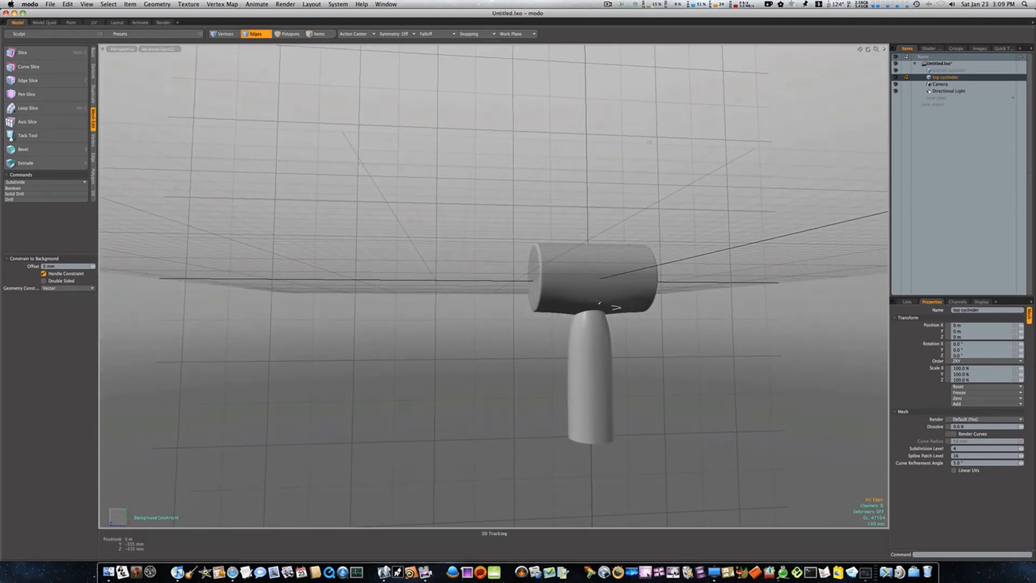
Step: Select all polygons of the hammer with Ctrl+A
click(289, 33)
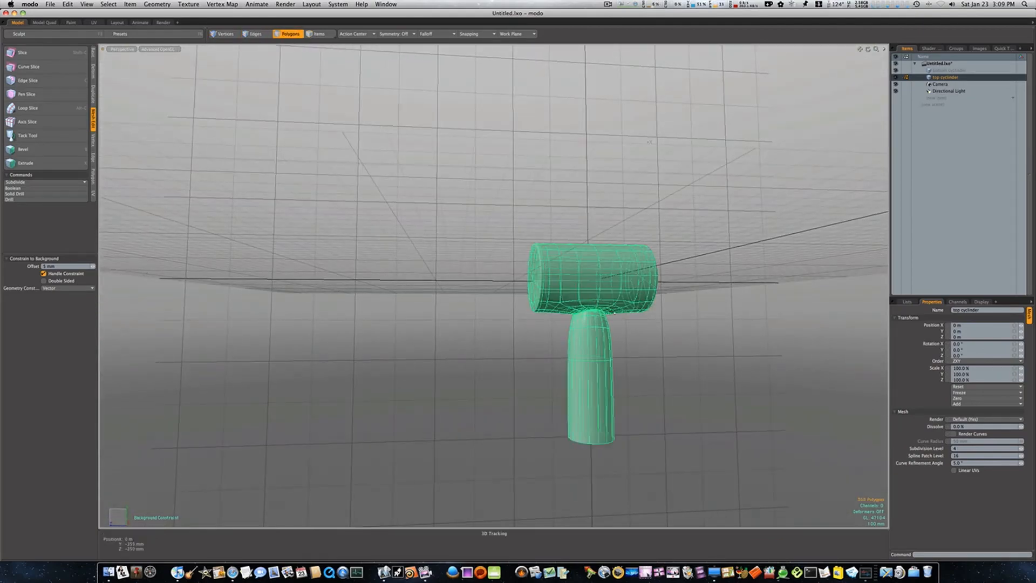